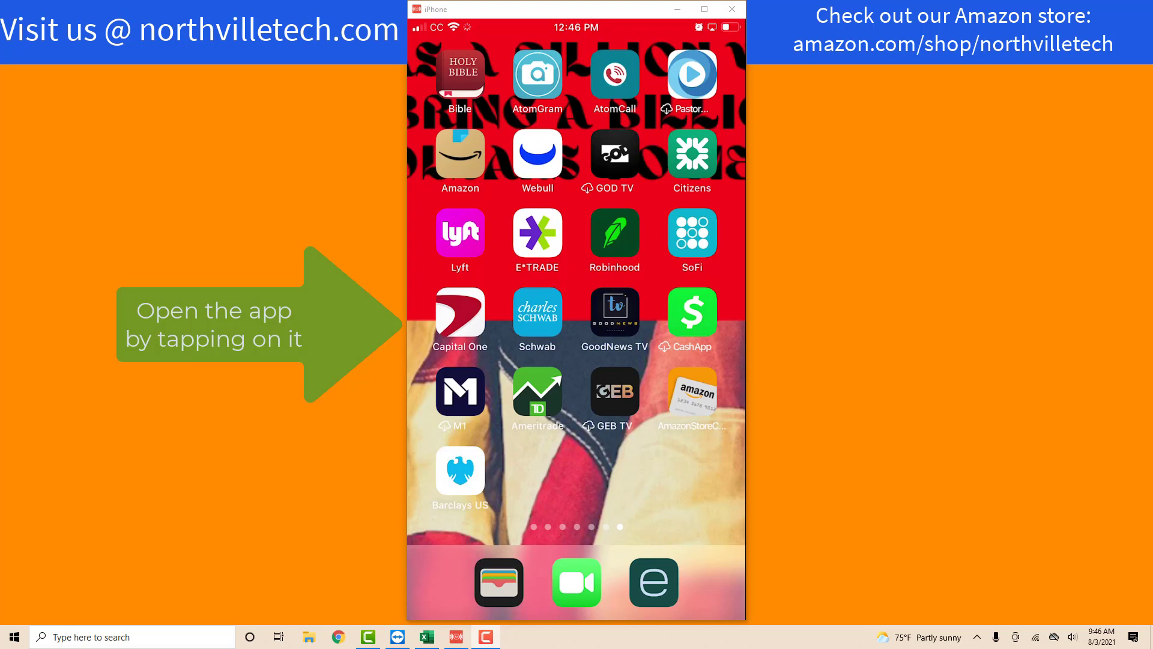
Launch the Capital One app and sign in to view the checking and Platinum balances
click(459, 311)
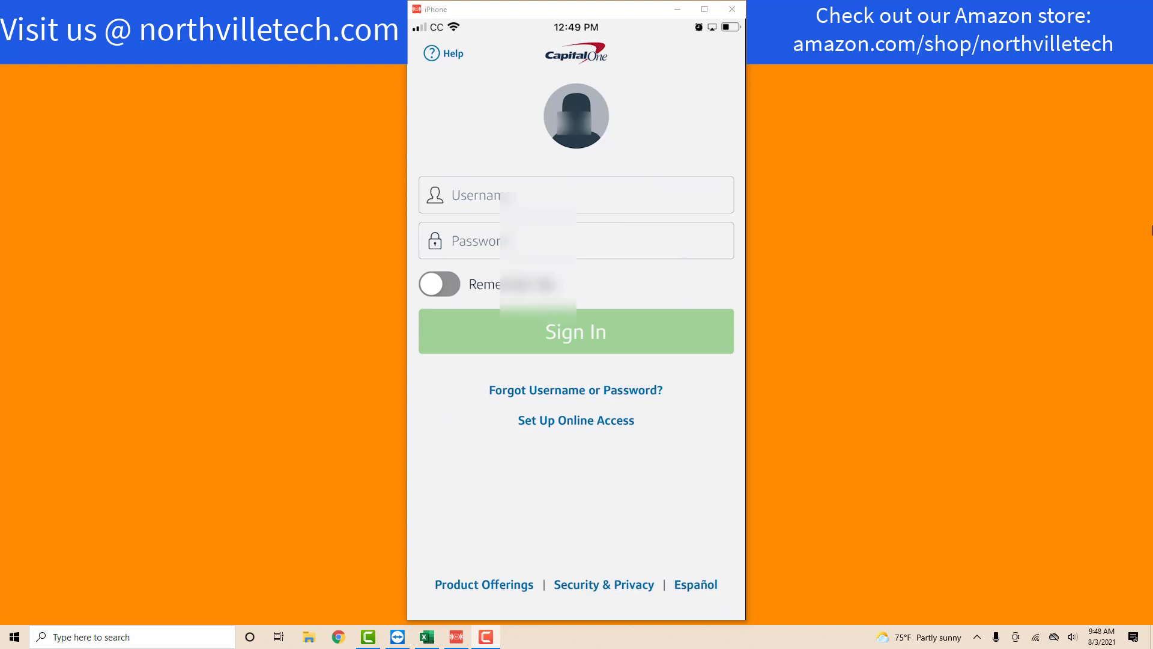
click(576, 330)
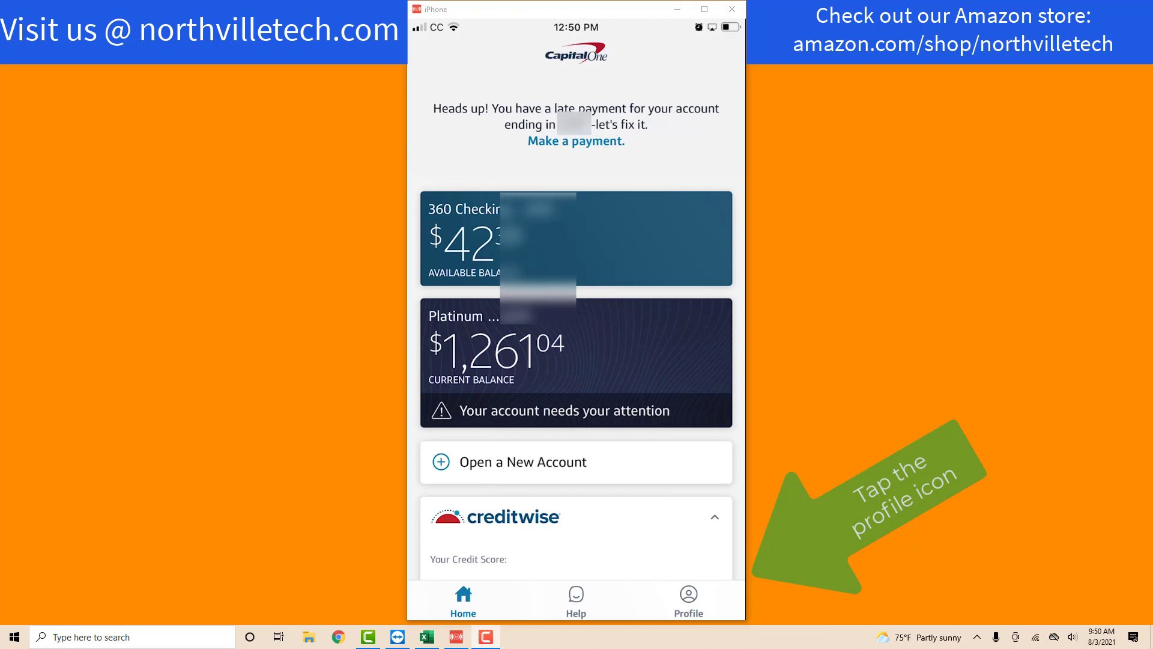
Go to the Profile page with Personal Information, Security and Account & Feature Settings
click(687, 599)
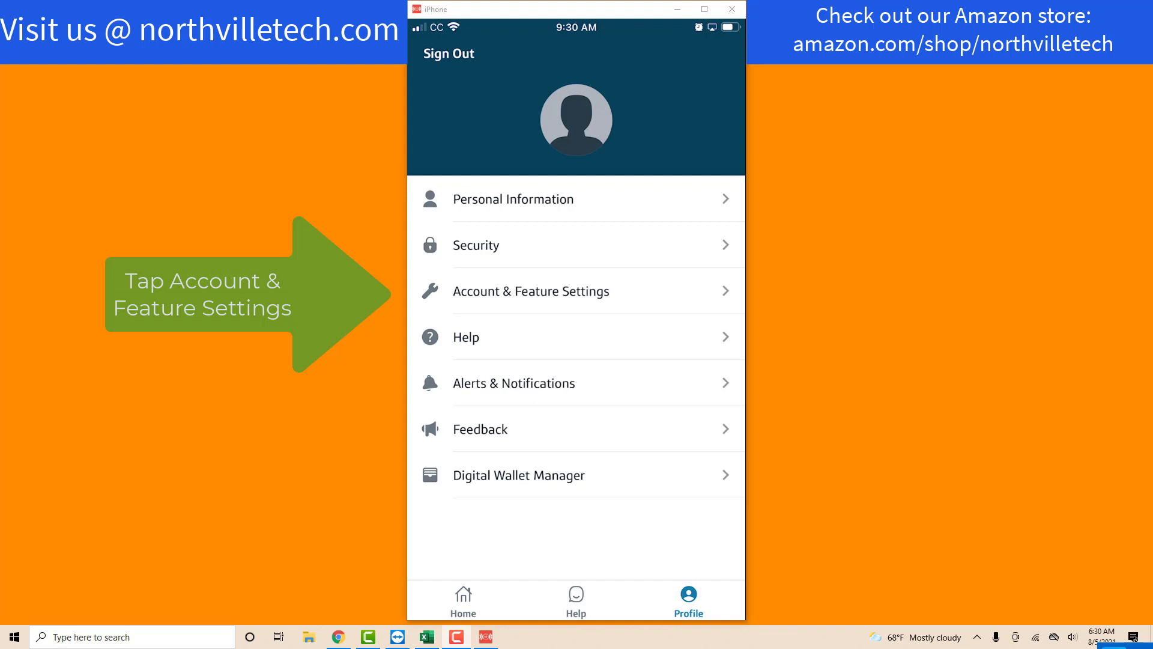
In Account & Feature Settings, switch the Platinum card's Paperless toggle on
click(531, 291)
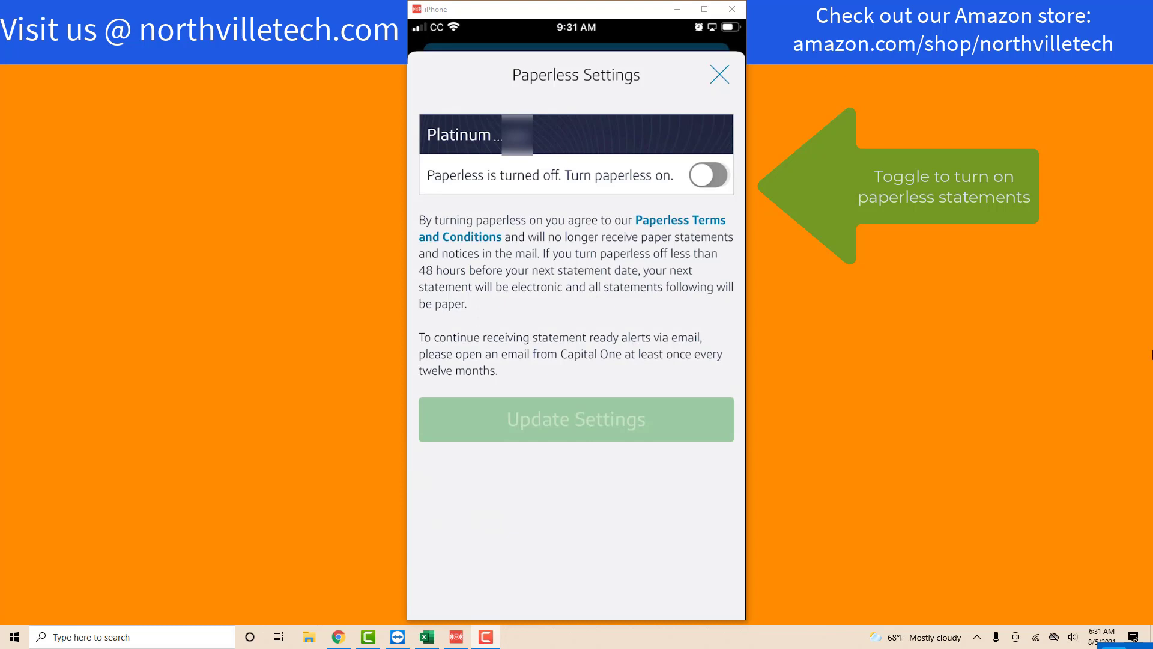
click(707, 175)
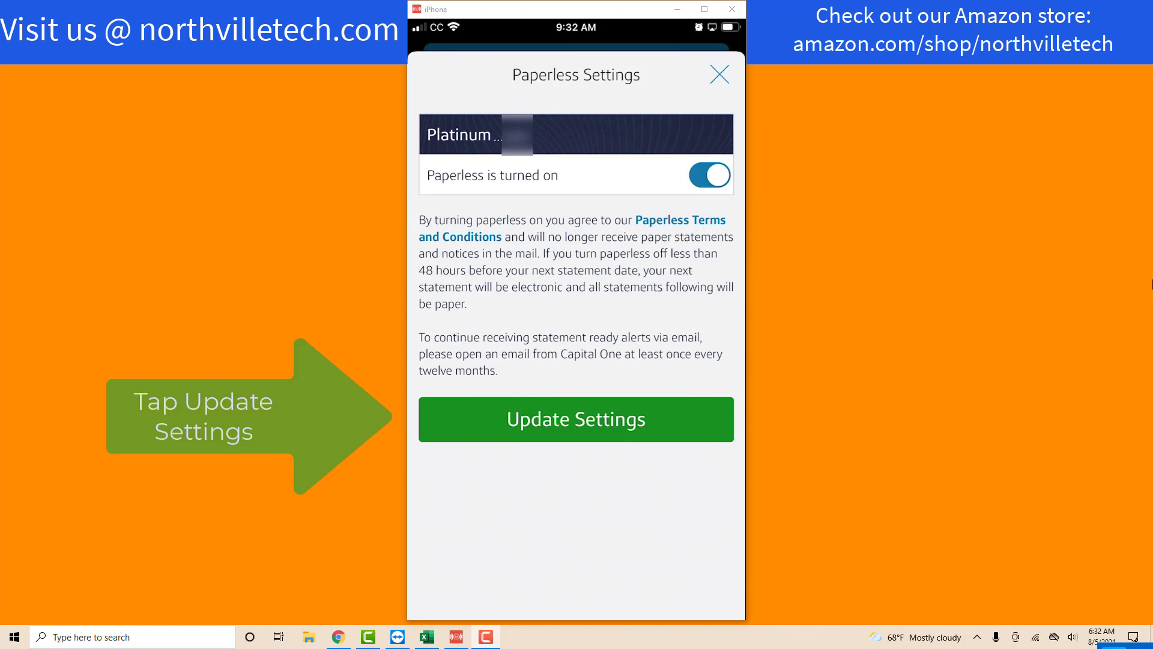